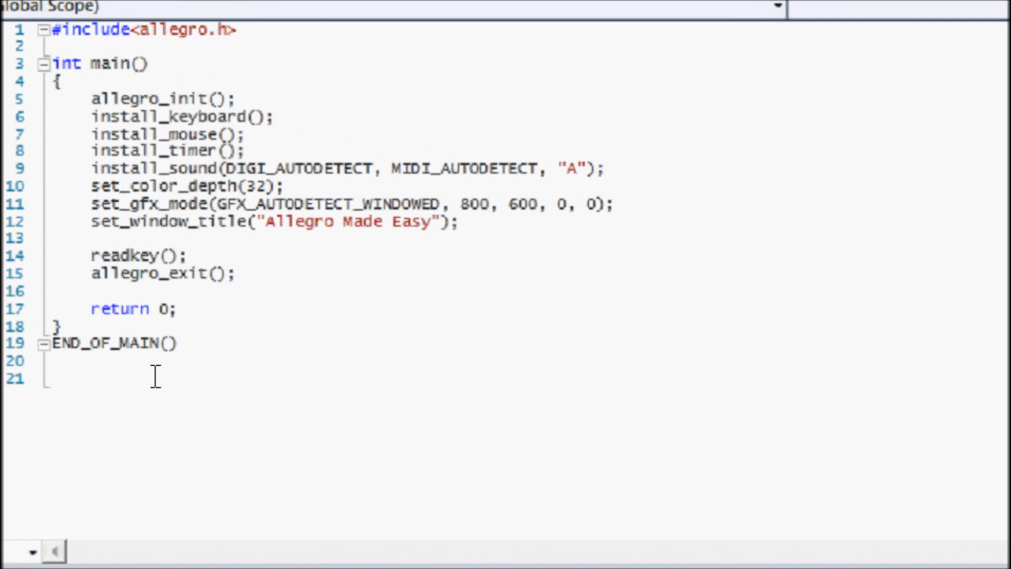
Highlight all of Main.cpp, clear it, then single out the install_mouse call.
{"action": "key", "text": "ctrl+a"}
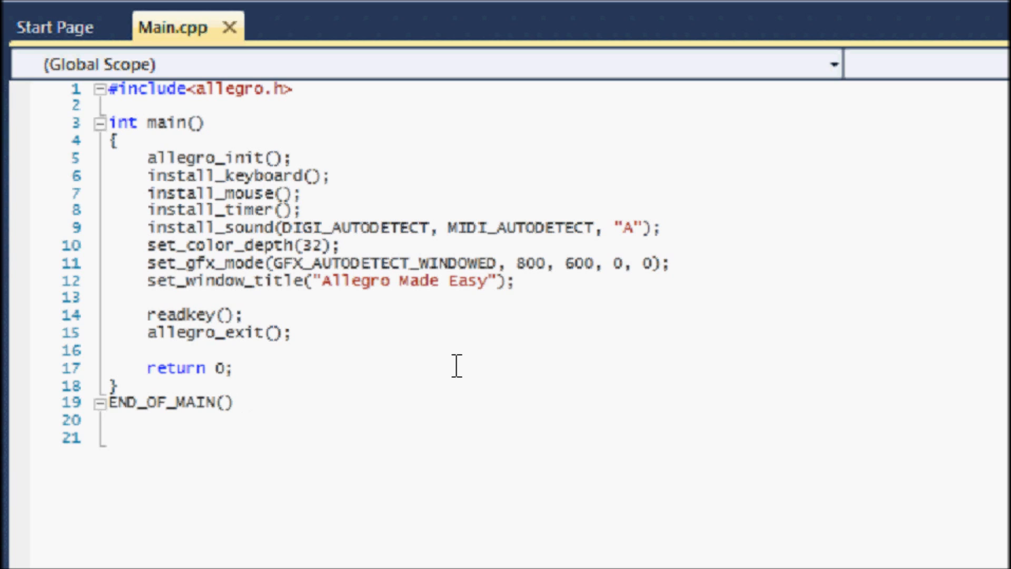
{"action": "left_click", "coordinate": [234, 404]}
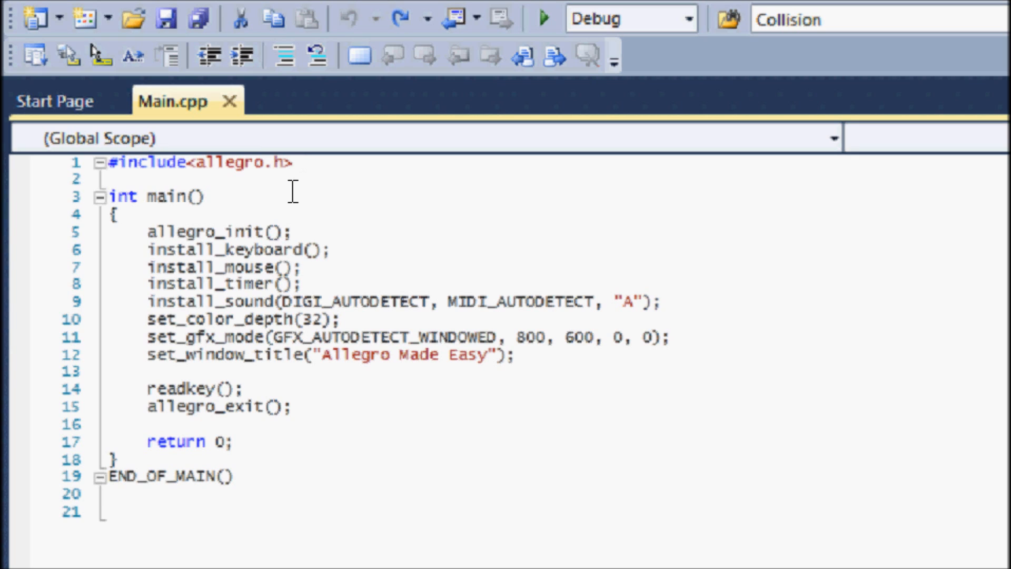
{"action": "mouse_move", "coordinate": [284, 189]}
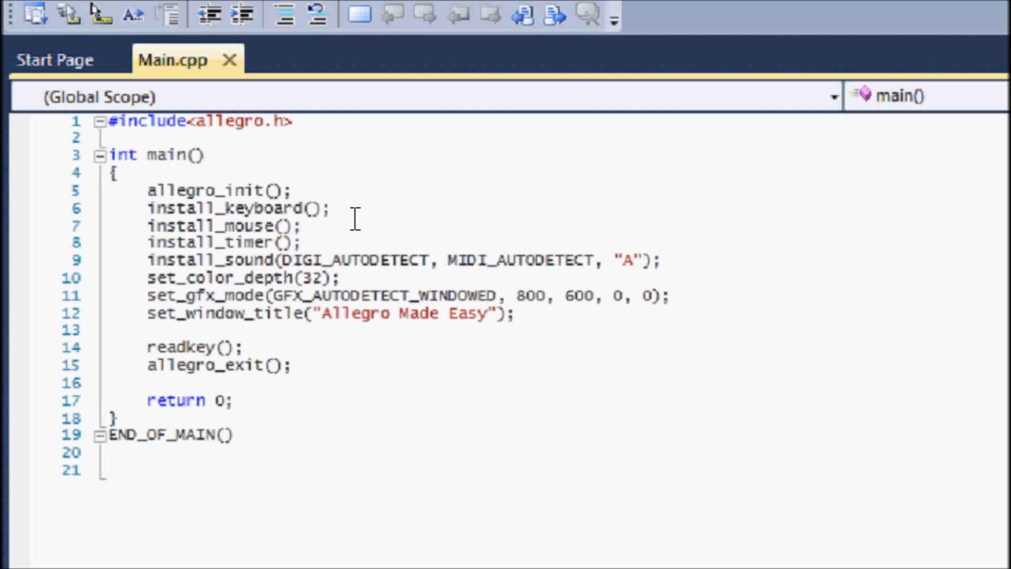
{"action": "mouse_move", "coordinate": [326, 223]}
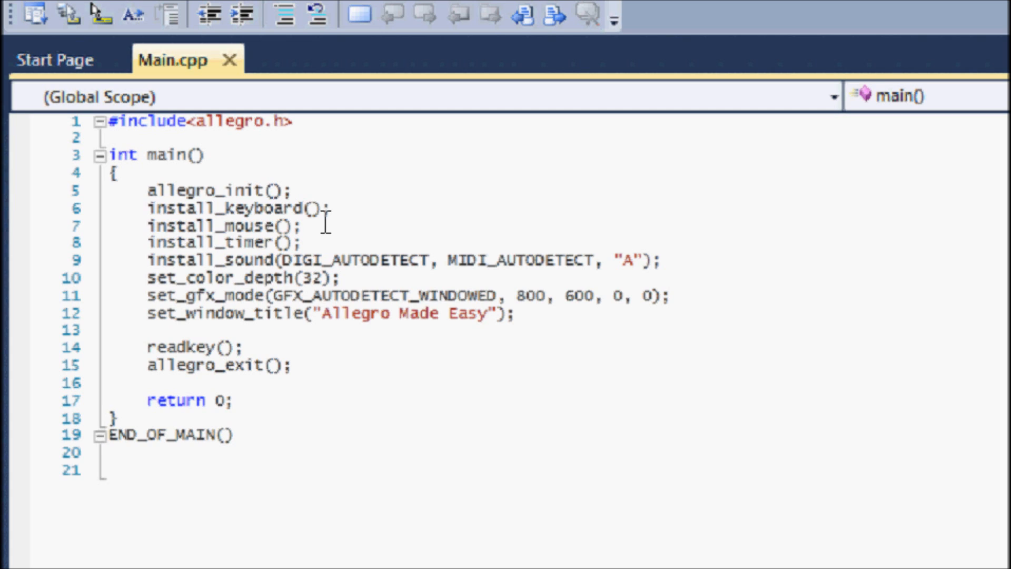
{"action": "mouse_move", "coordinate": [309, 226]}
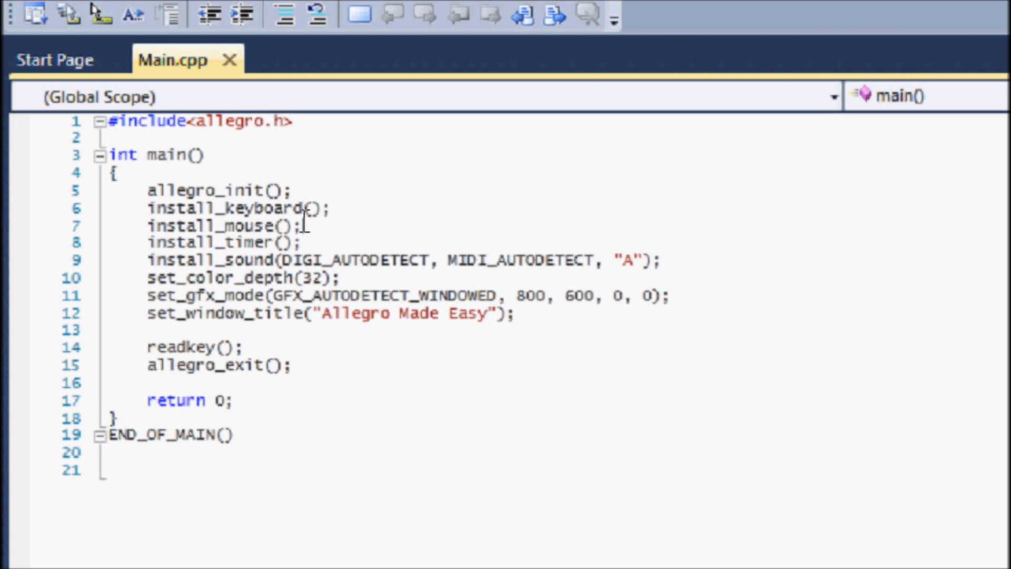
{"action": "double_click", "coordinate": [222, 226]}
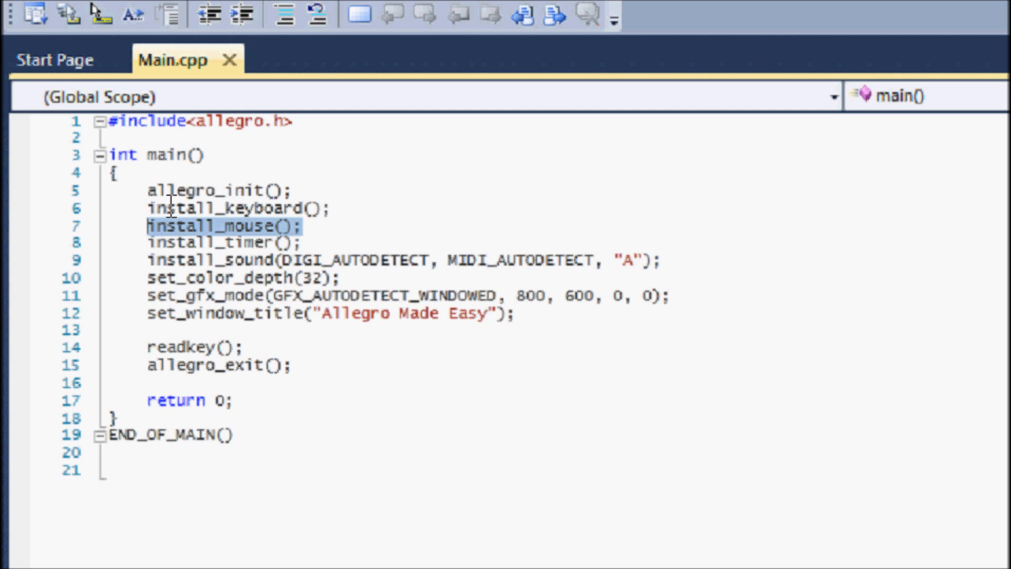
{"action": "mouse_move", "coordinate": [300, 261]}
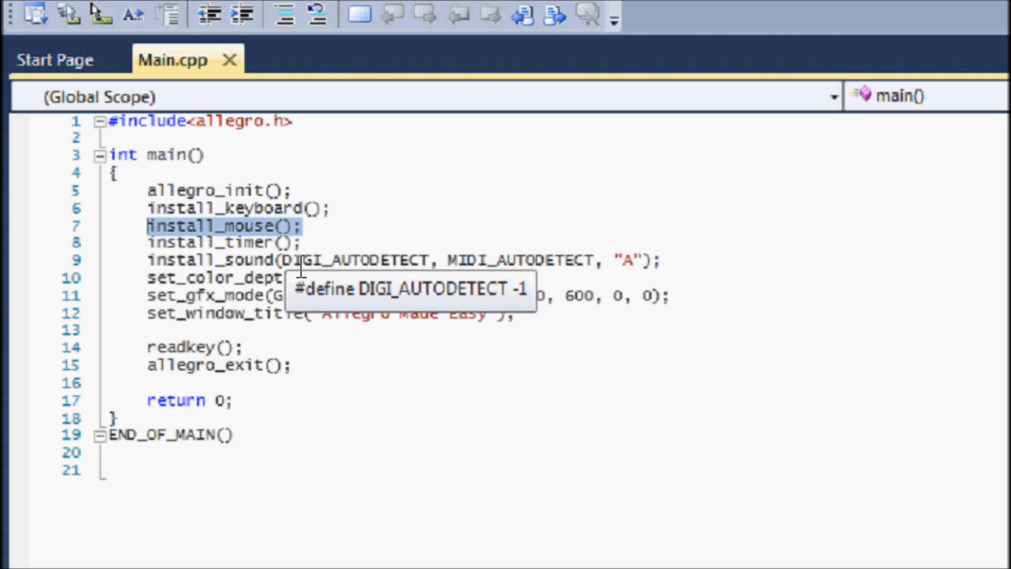
{"action": "mouse_move", "coordinate": [338, 248]}
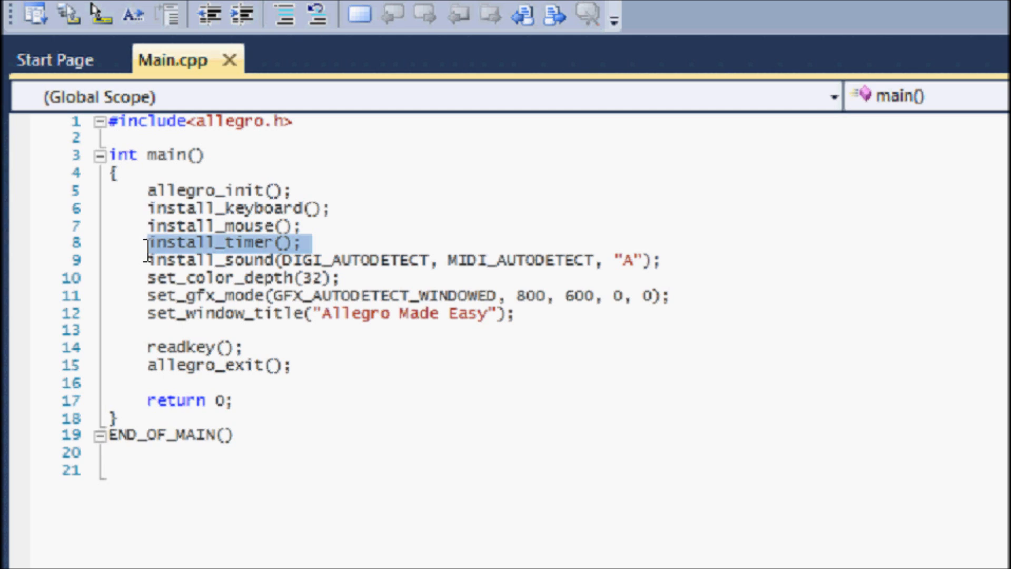
{"action": "mouse_move", "coordinate": [313, 253]}
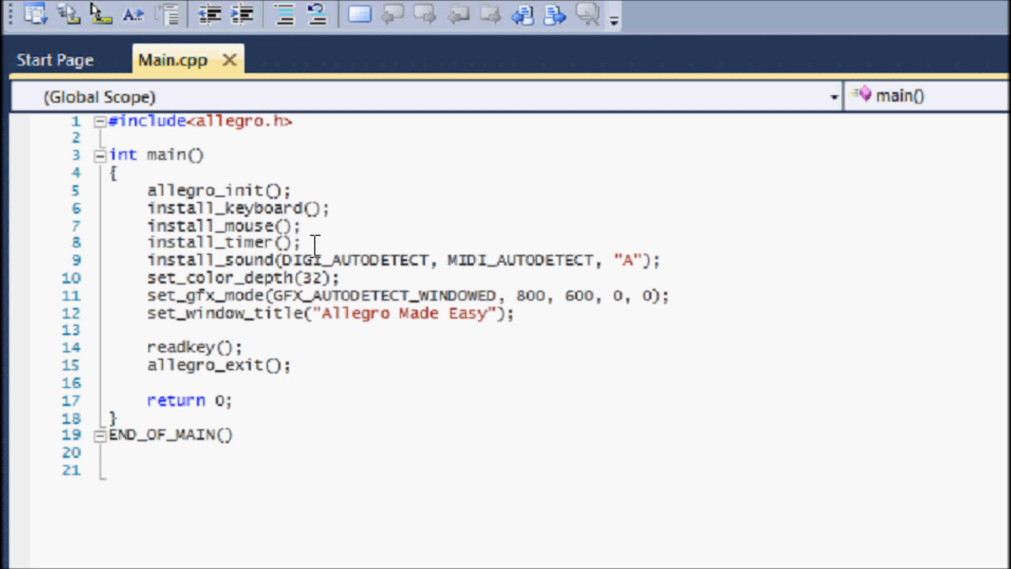
{"action": "mouse_move", "coordinate": [317, 244]}
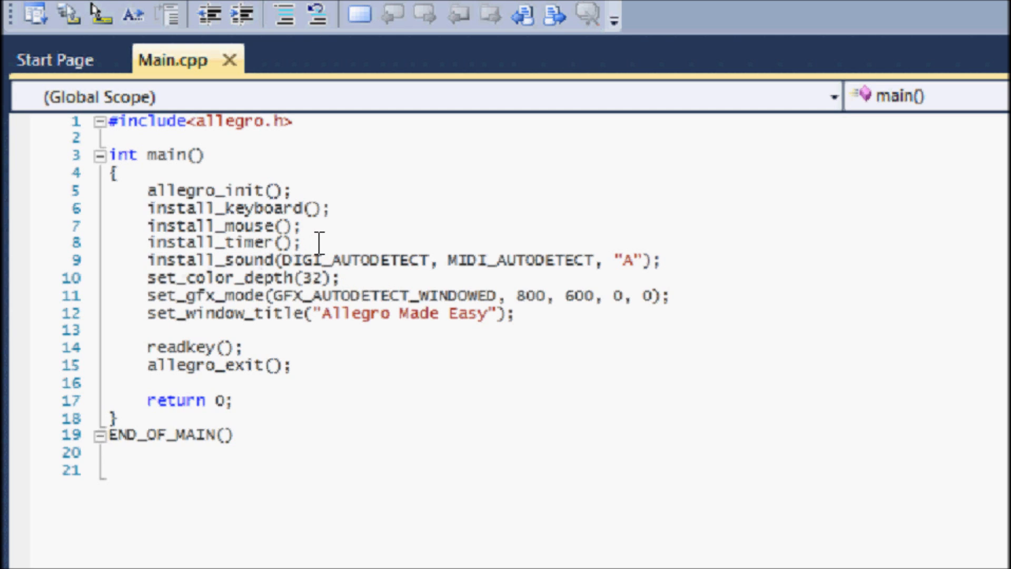
{"action": "mouse_move", "coordinate": [146, 264]}
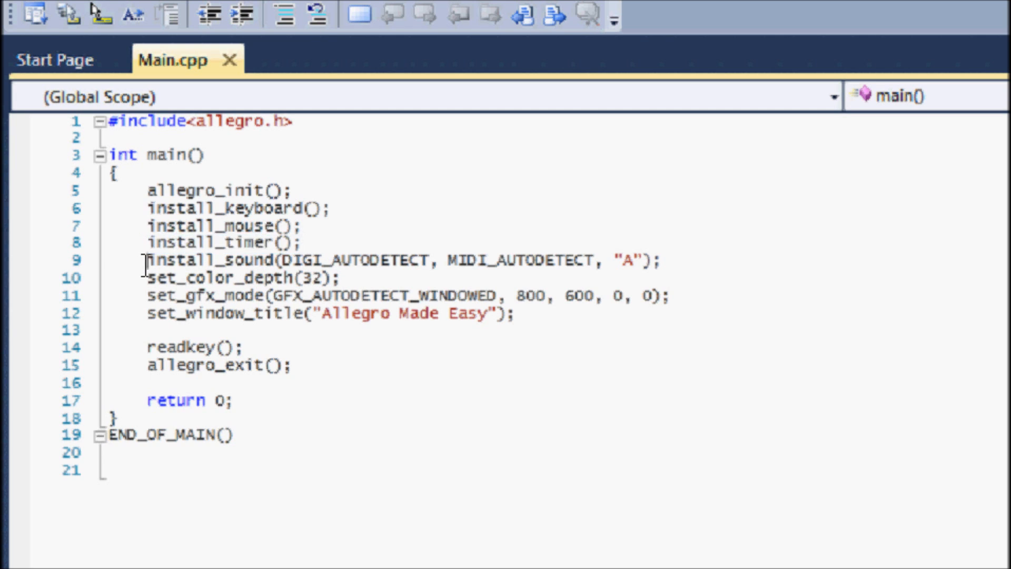
Single out the install_sound line, then the set_gfx_mode call opening the 800 by 600 window.
{"action": "left_click_drag", "start_coordinate": [147, 261], "coordinate": [658, 261]}
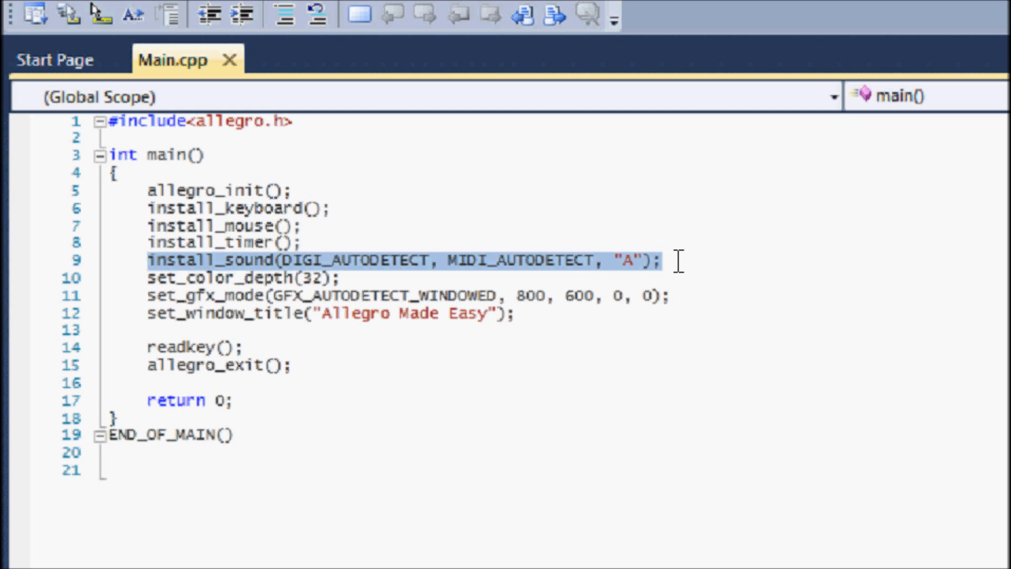
{"action": "mouse_move", "coordinate": [559, 269]}
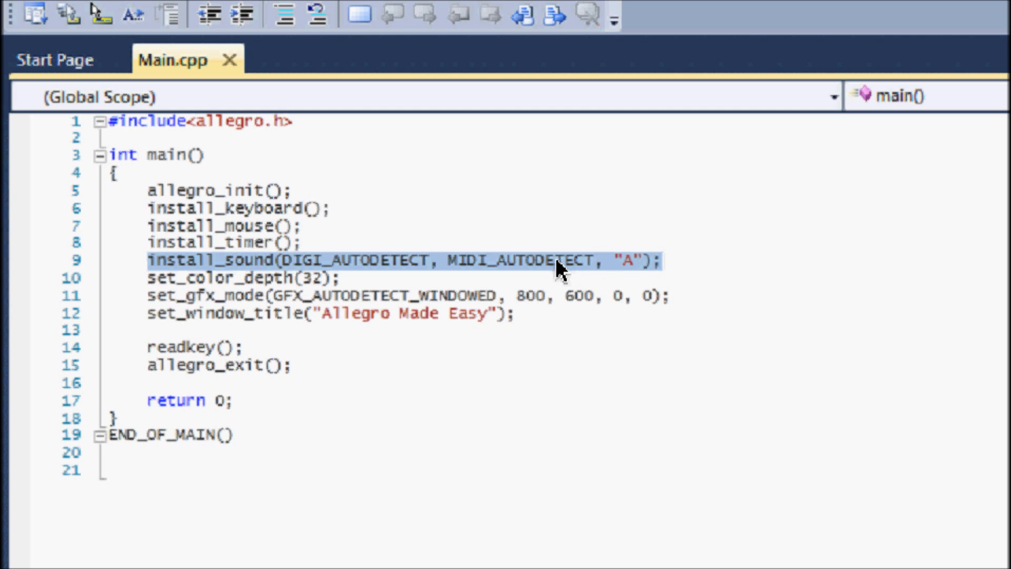
{"action": "mouse_move", "coordinate": [420, 278]}
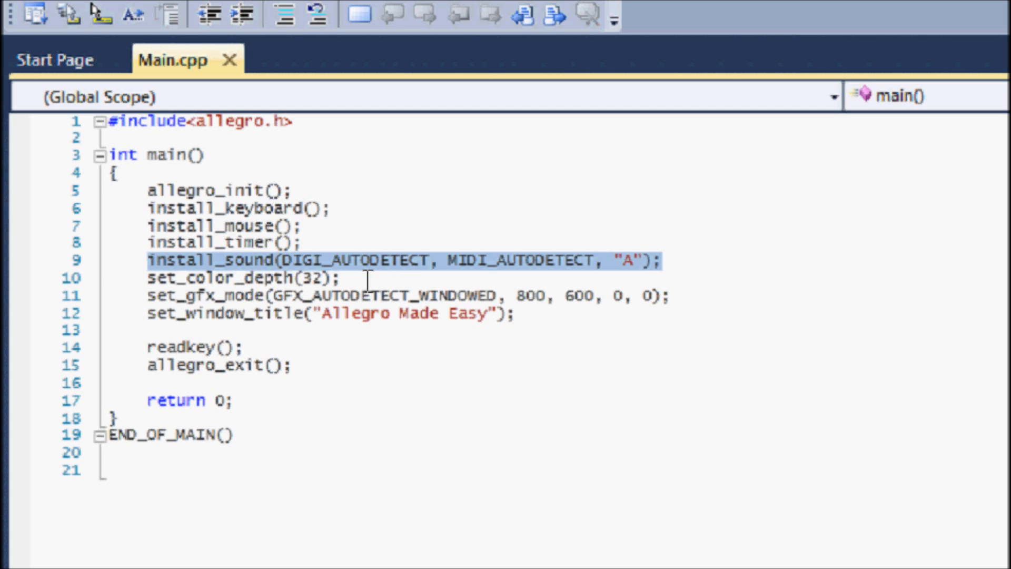
{"action": "left_click", "coordinate": [355, 279]}
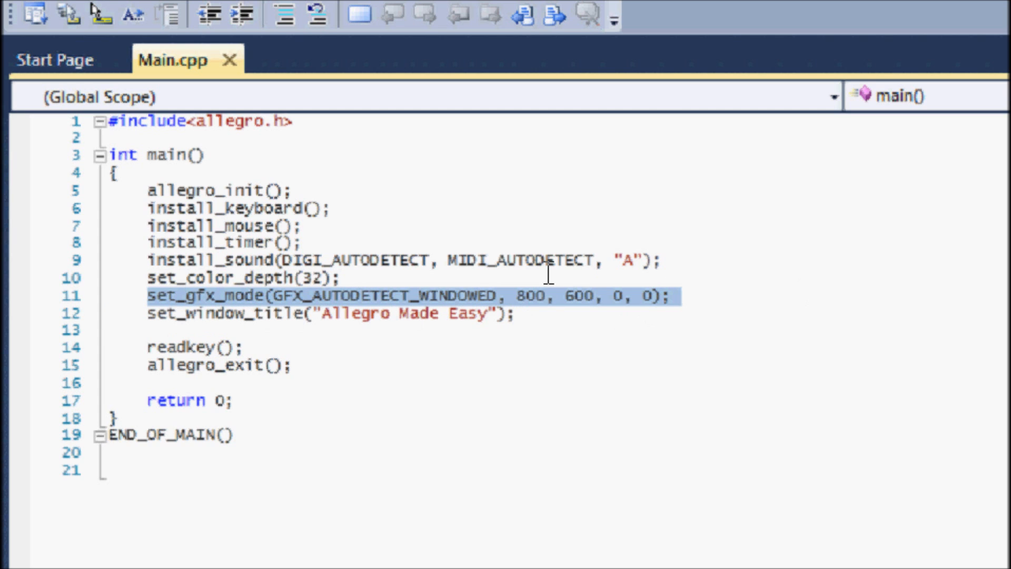
{"action": "left_click", "coordinate": [278, 297]}
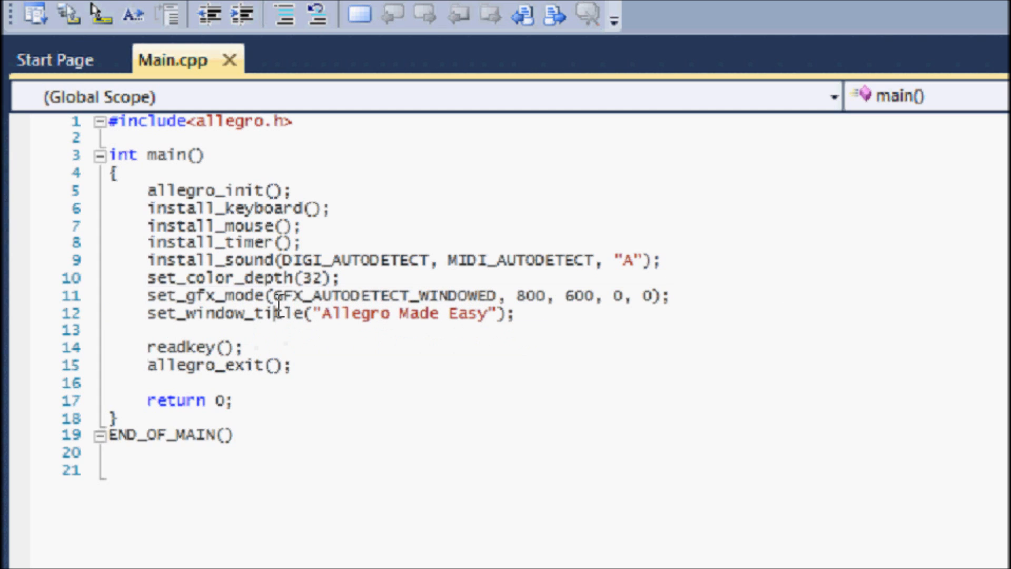
{"action": "left_click_drag", "start_coordinate": [148, 296], "coordinate": [400, 296]}
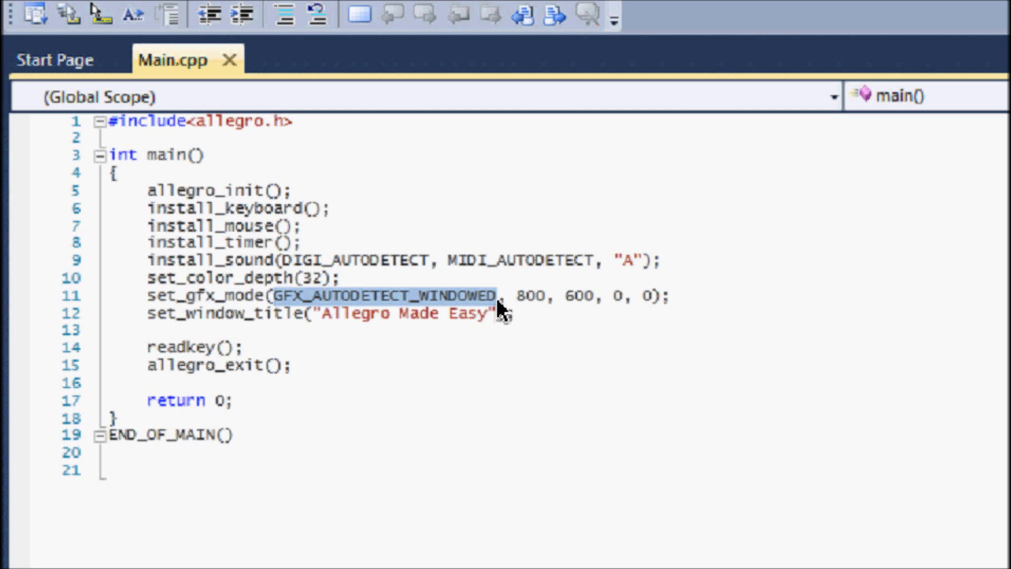
{"action": "left_click", "coordinate": [496, 299]}
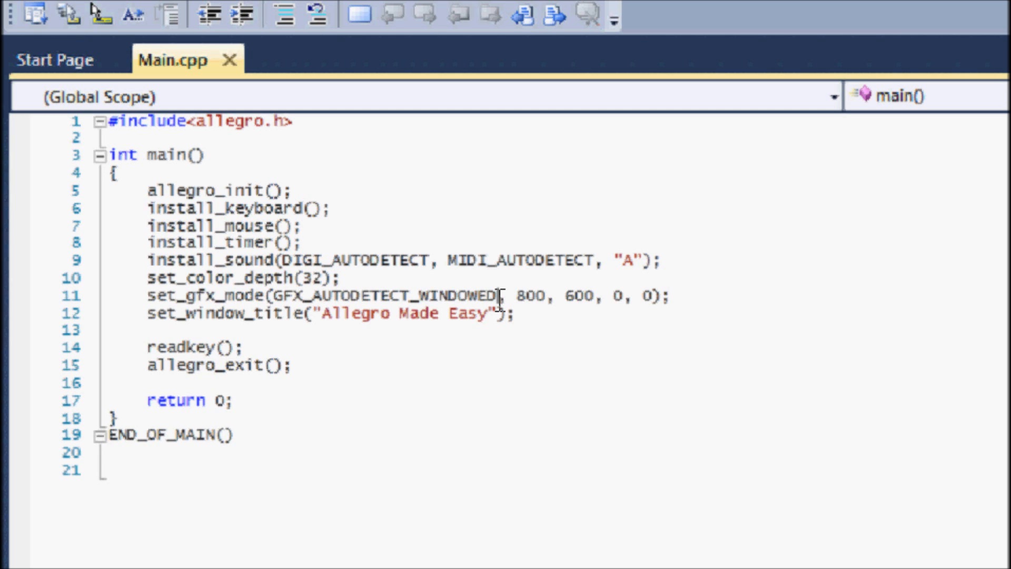
{"action": "key", "text": "Backspace"}
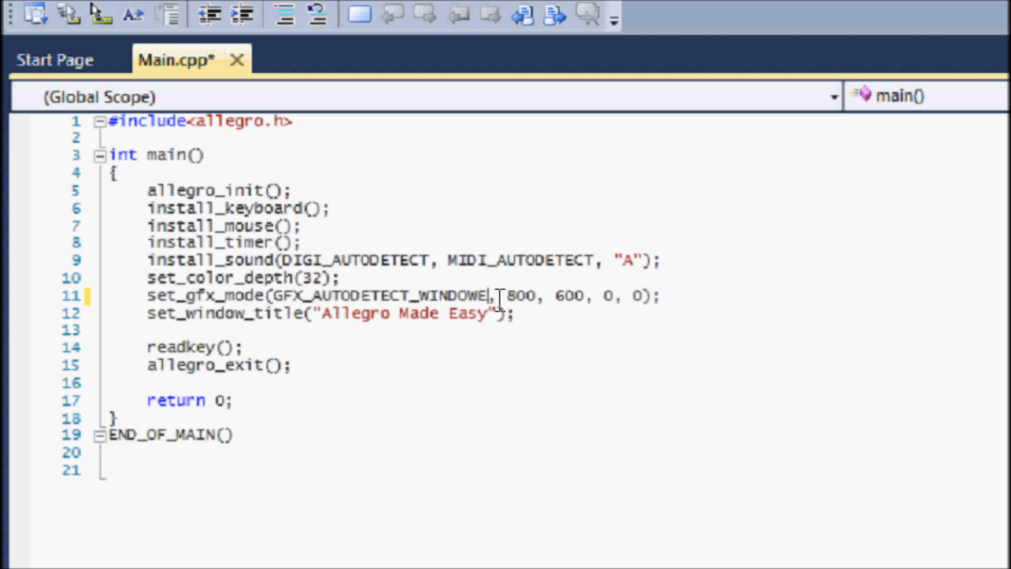
{"action": "key", "text": "BackSpace"}
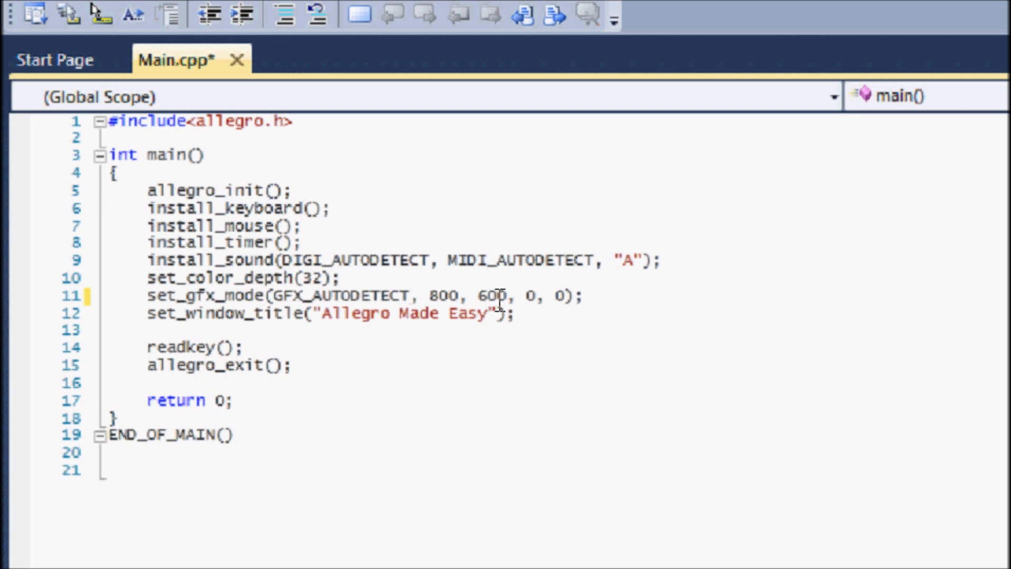
{"action": "type", "text": "_WINDOW"}
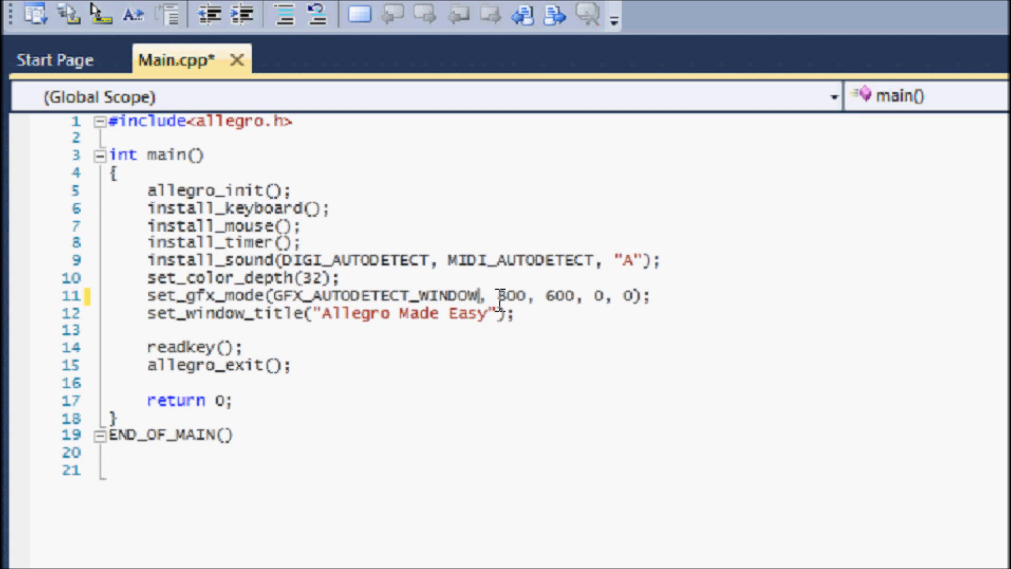
{"action": "type", "text": "ED"}
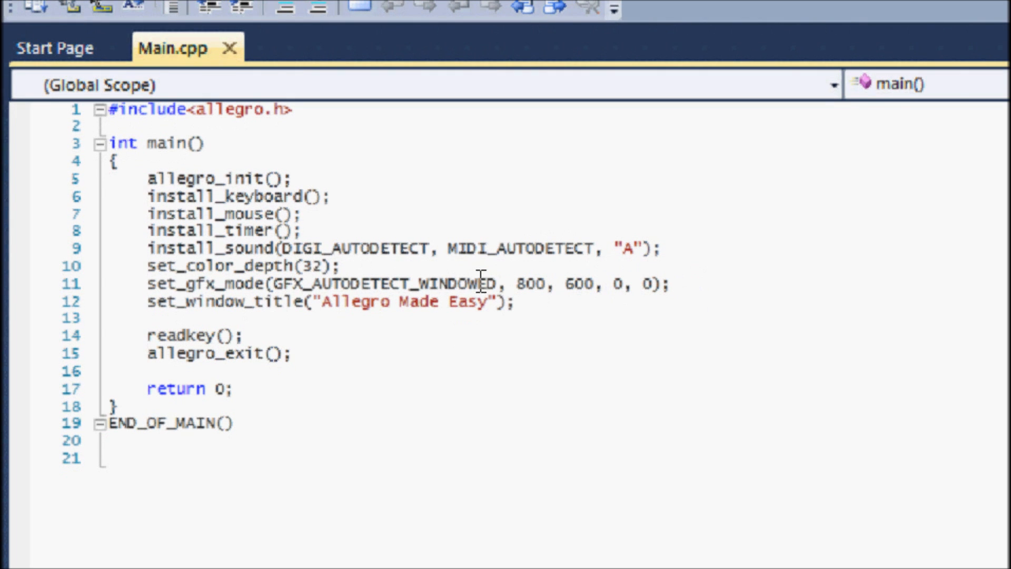
{"action": "mouse_move", "coordinate": [477, 282]}
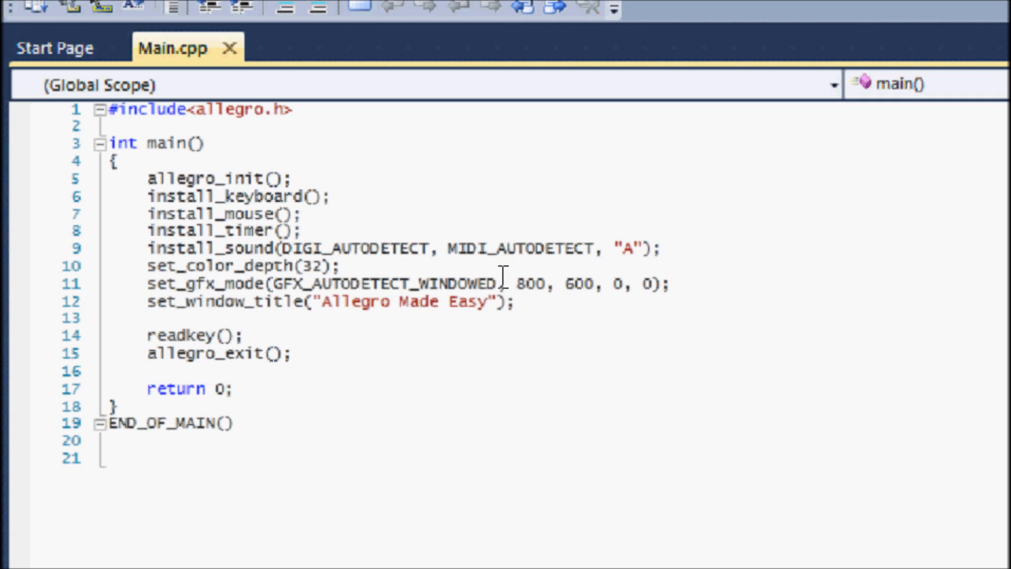
Highlight the width value 800, then the height value 600, in the set_gfx_mode call.
{"action": "double_click", "coordinate": [528, 284]}
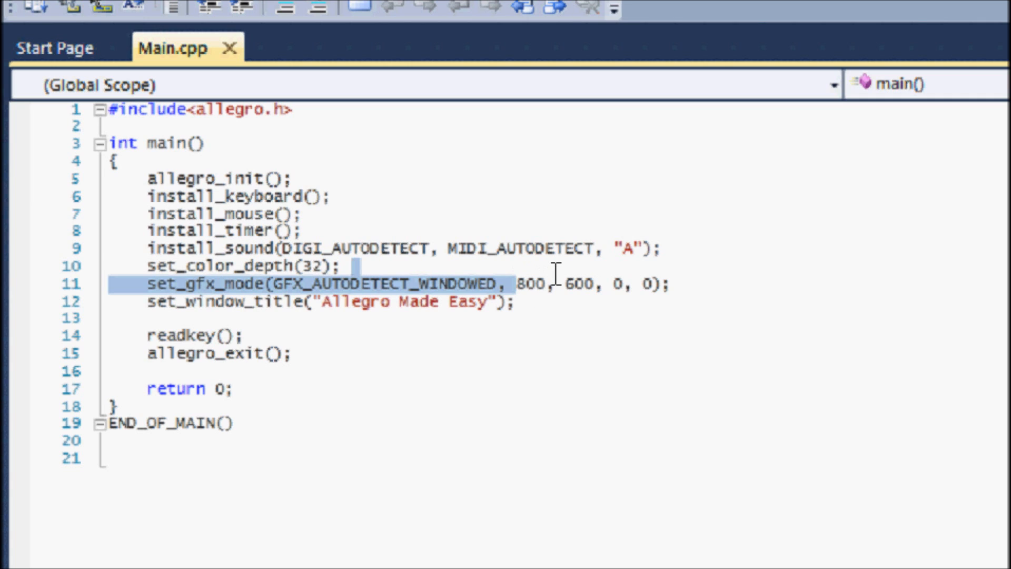
{"action": "double_click", "coordinate": [526, 283]}
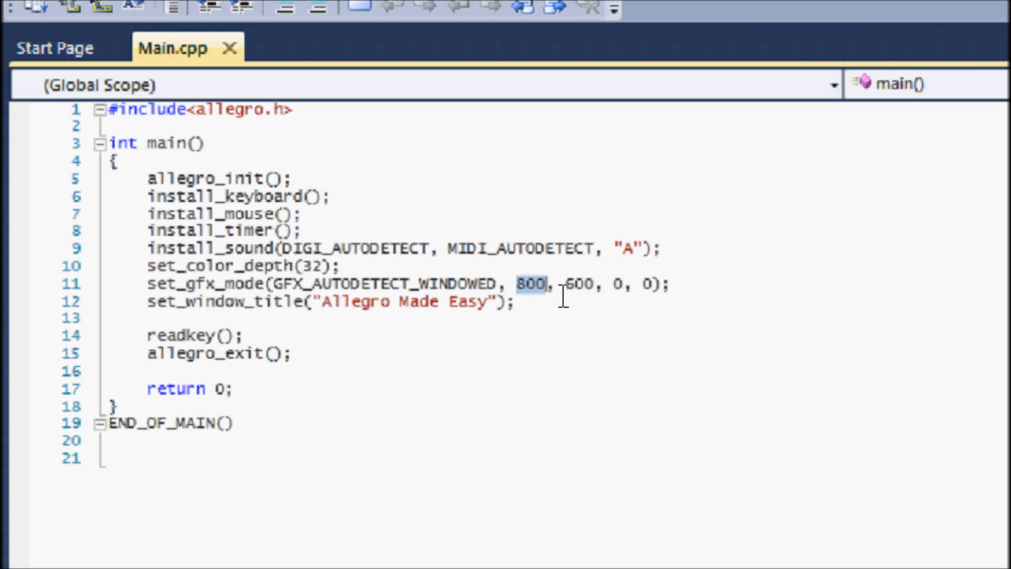
{"action": "mouse_move", "coordinate": [525, 295]}
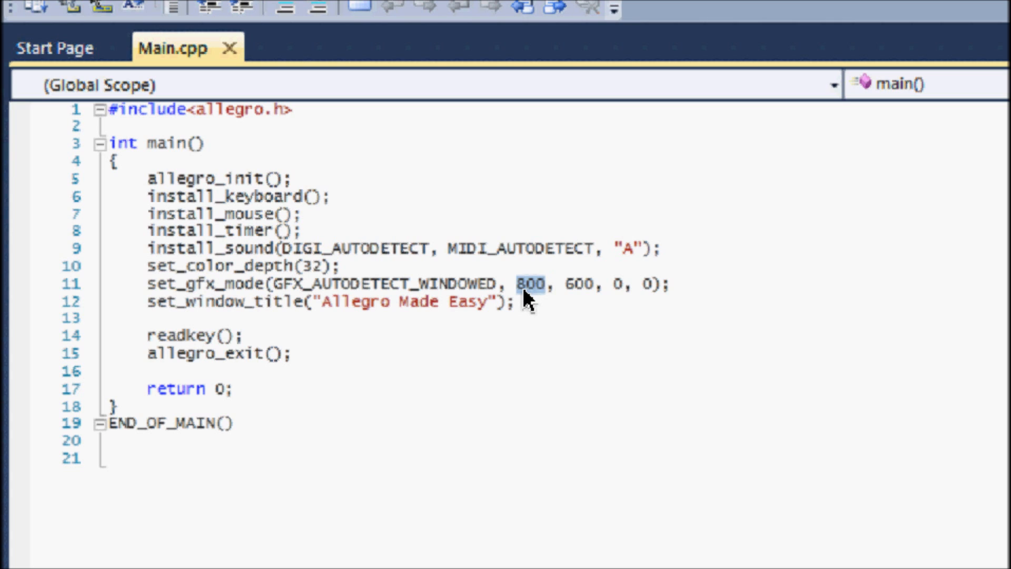
{"action": "left_click", "coordinate": [520, 283]}
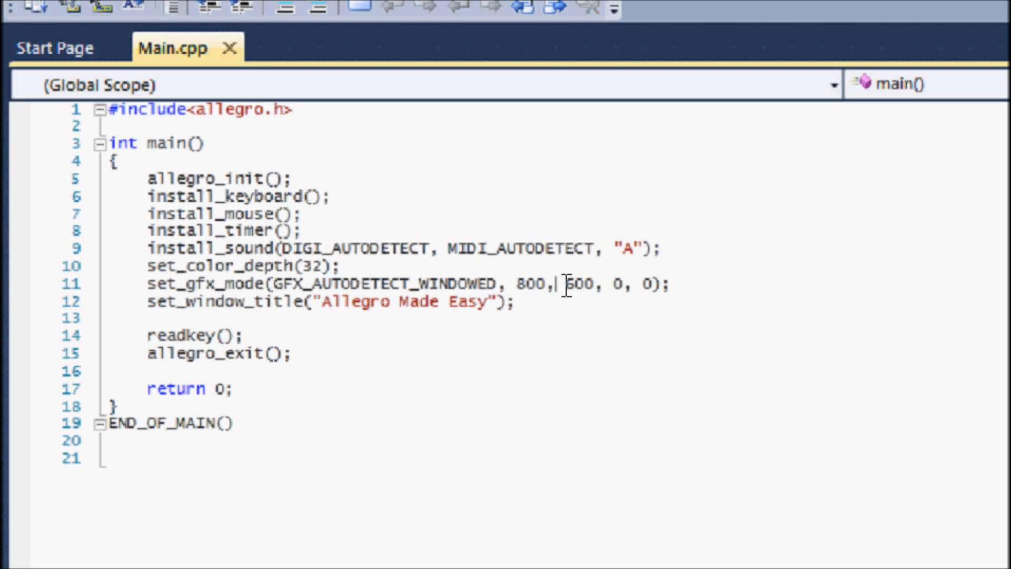
{"action": "double_click", "coordinate": [579, 283]}
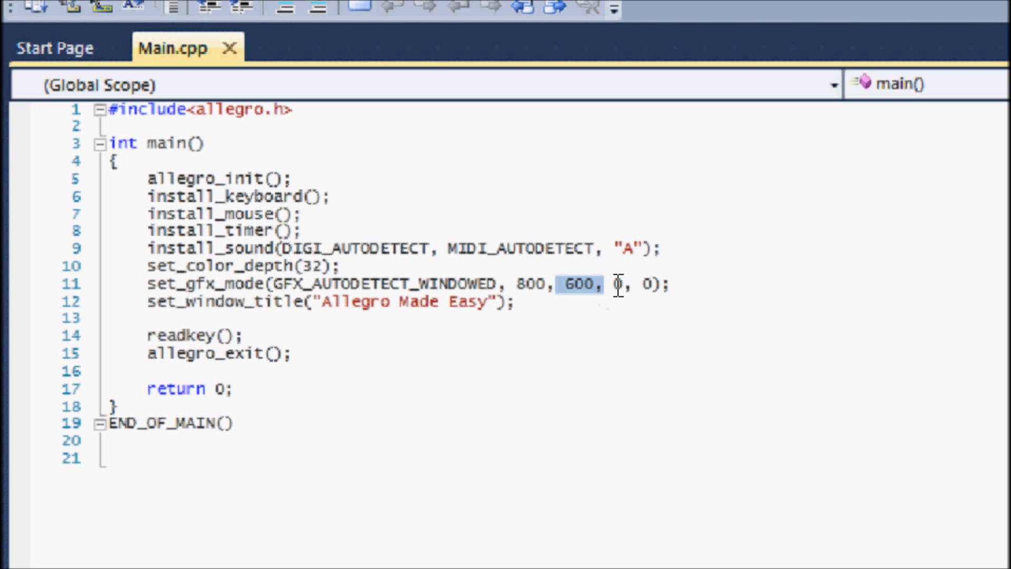
{"action": "mouse_move", "coordinate": [632, 300]}
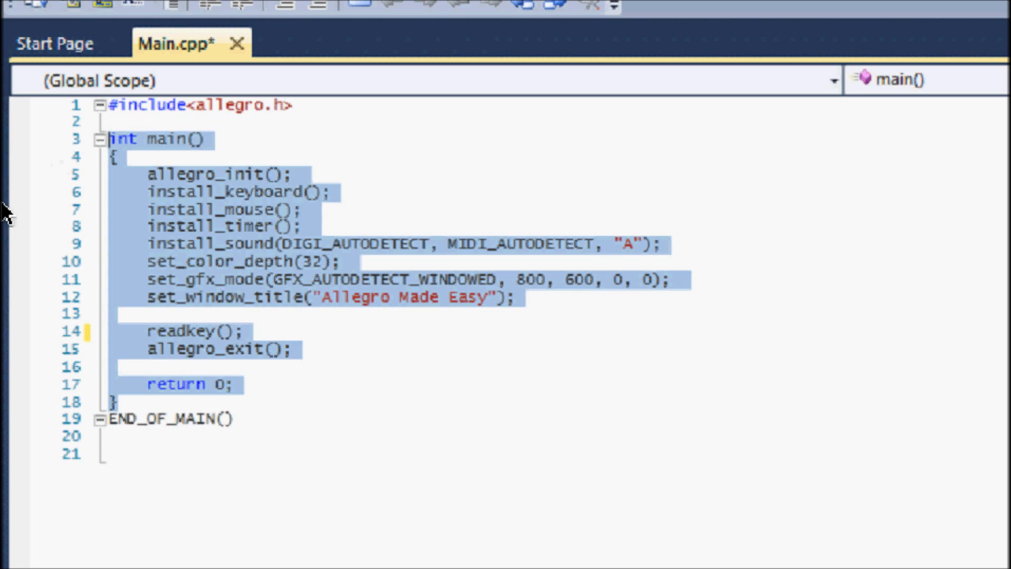
{"action": "mouse_move", "coordinate": [257, 345]}
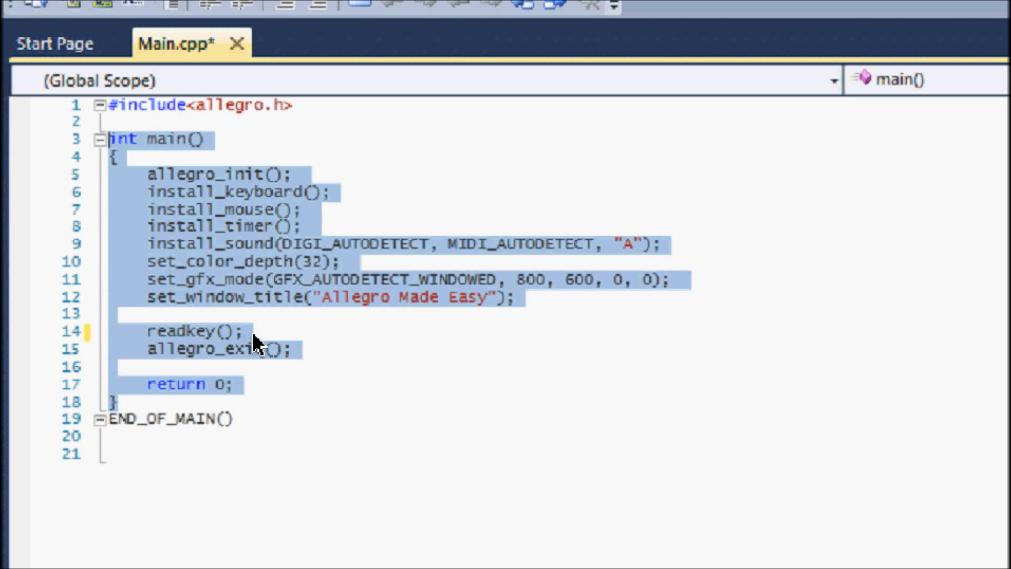
Clear the highlight on the main function.
{"action": "left_click", "coordinate": [246, 331]}
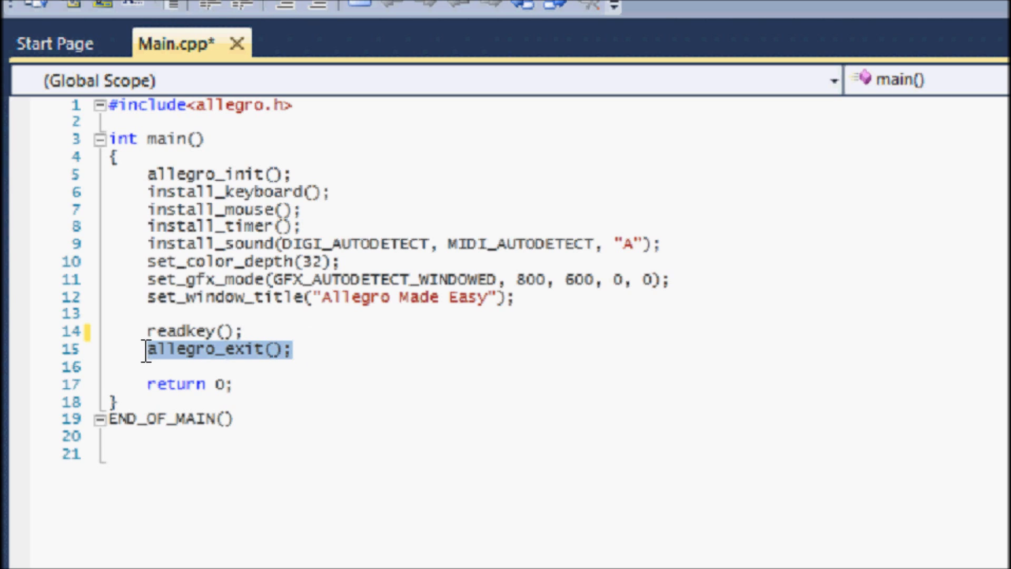
{"action": "mouse_move", "coordinate": [234, 367]}
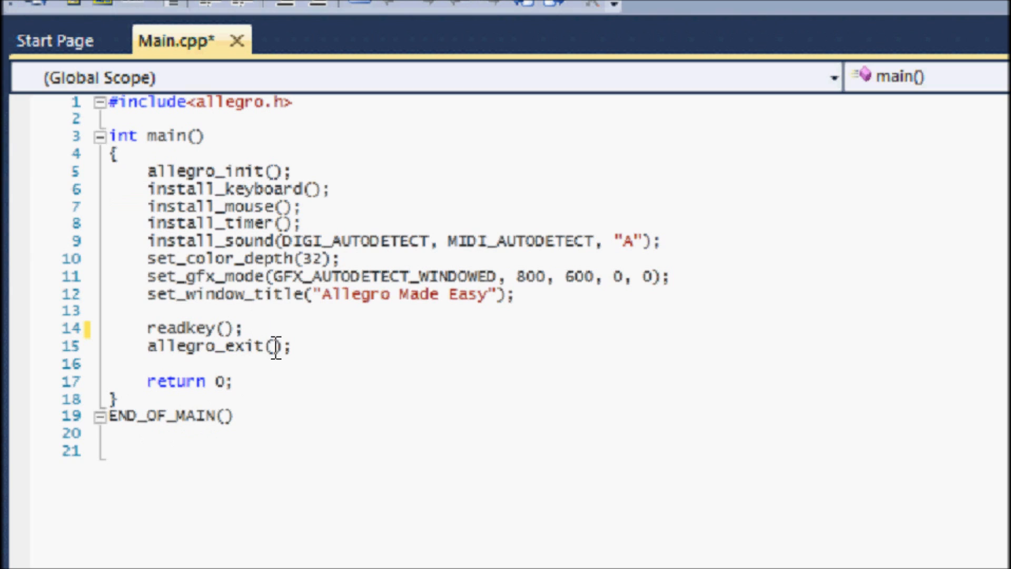
Single out the allegro_exit() shutdown call.
{"action": "double_click", "coordinate": [213, 347]}
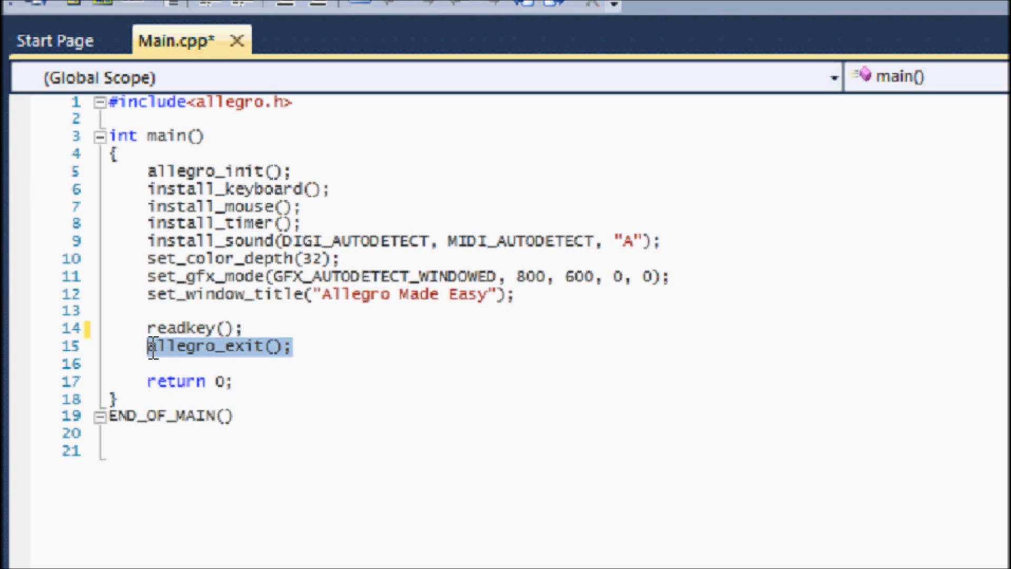
{"action": "mouse_move", "coordinate": [155, 355]}
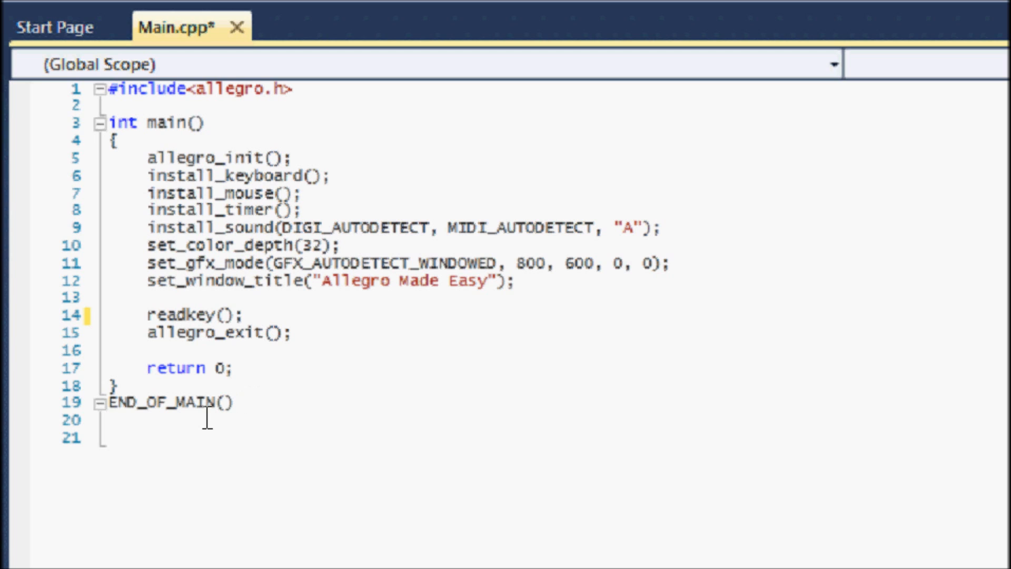
Highlight the body of main from allegro_init() through return 0.
{"action": "double_click", "coordinate": [200, 404]}
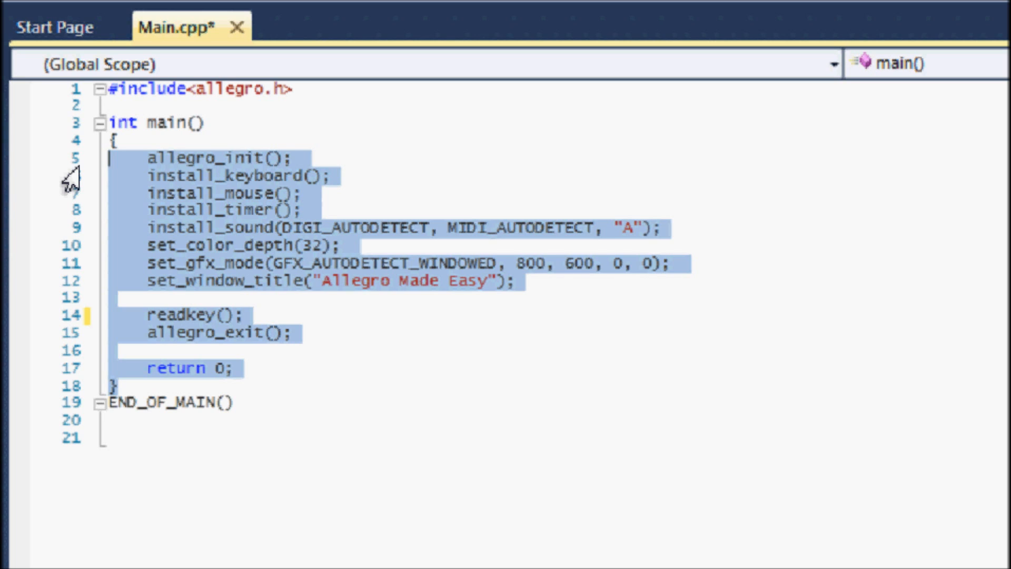
{"action": "mouse_move", "coordinate": [270, 358]}
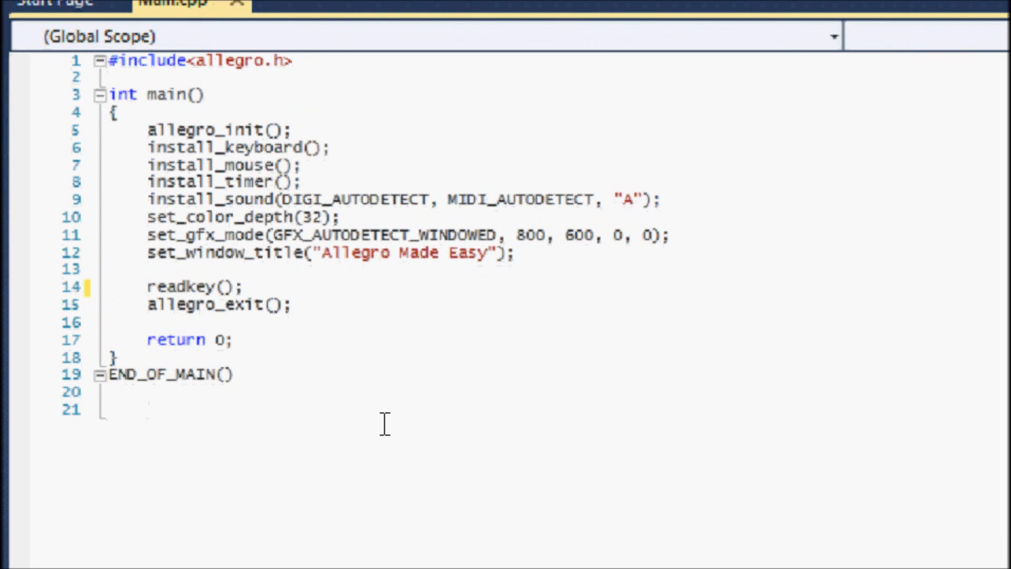
Write a trial // comment with 'endl;' below END_OF_MAIN(), then erase it so the file ends at line 20.
{"action": "type", "text": "//"}
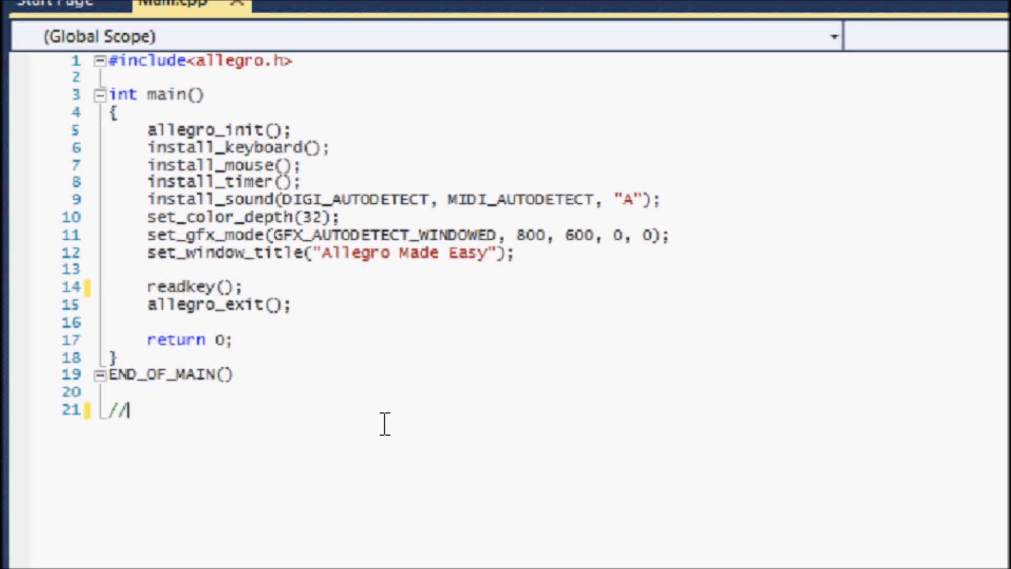
{"action": "key", "text": "Backspace"}
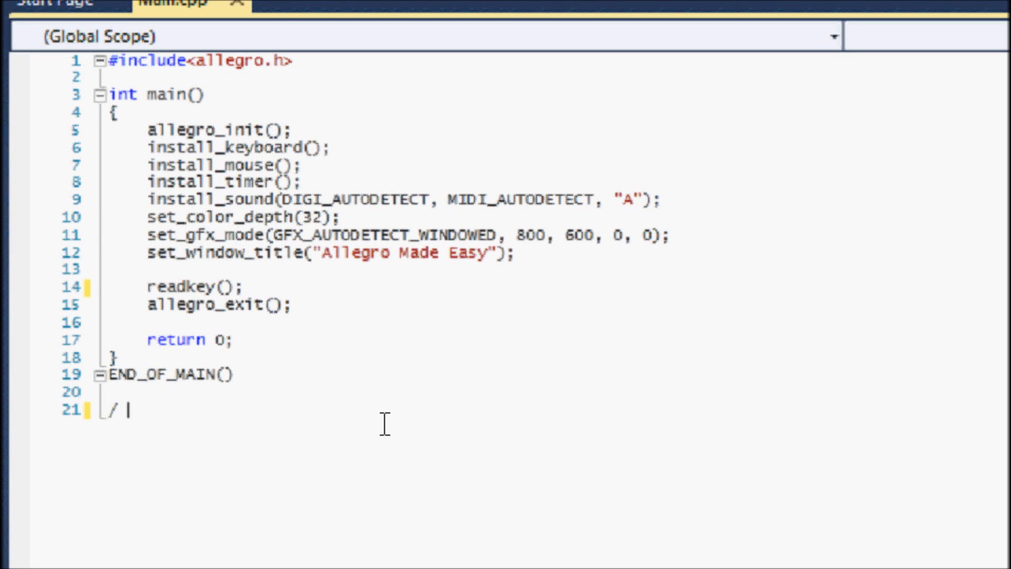
{"action": "type", "text": "/"}
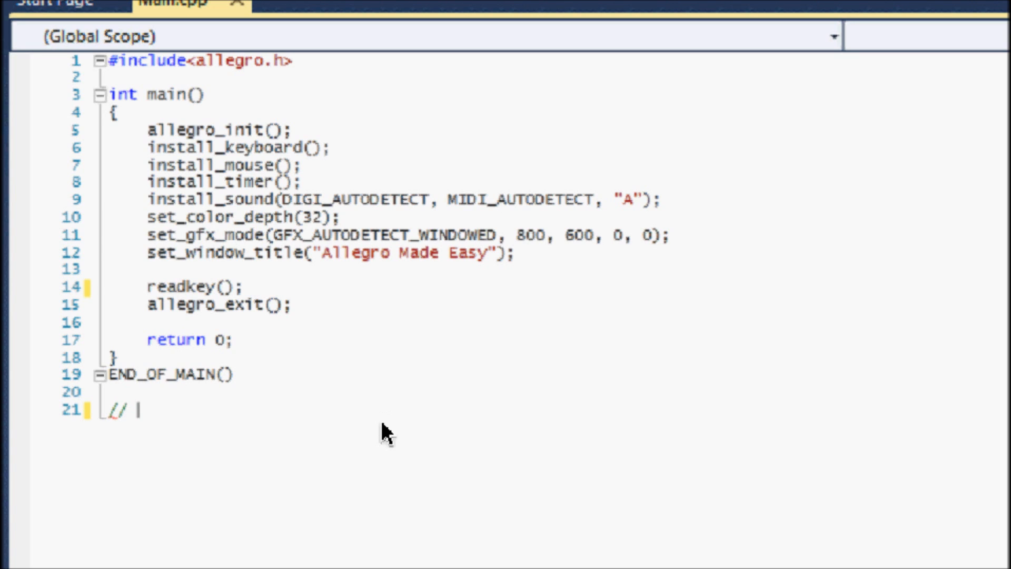
{"action": "type", "text": "\\n"}
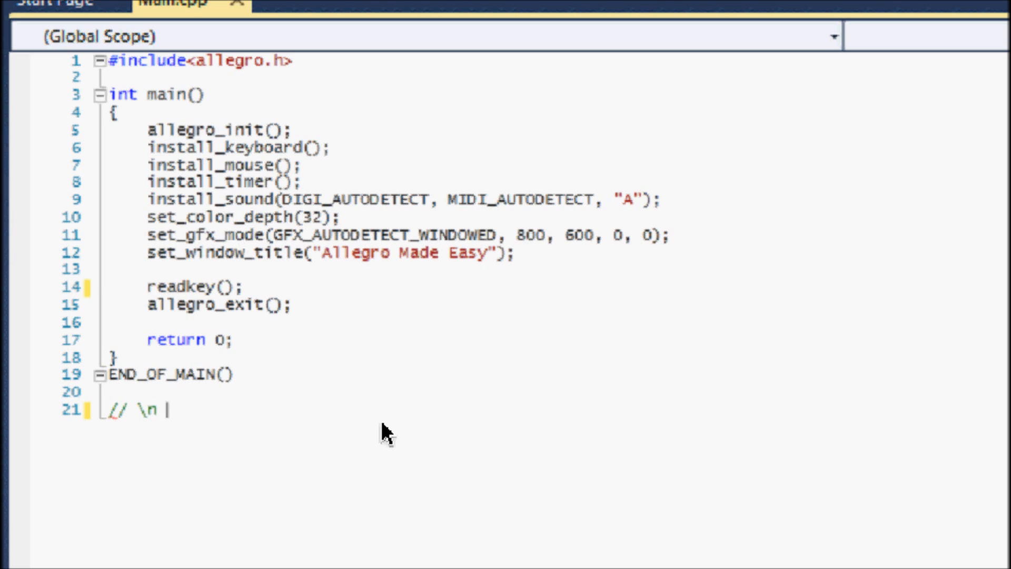
{"action": "type", "text": "endl;"}
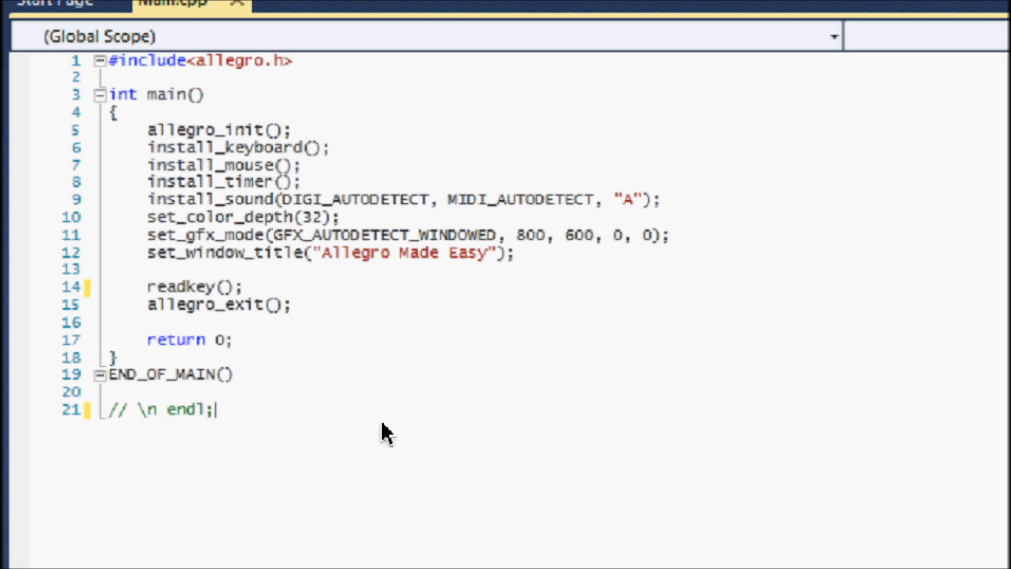
{"action": "key", "text": "BackSpace"}
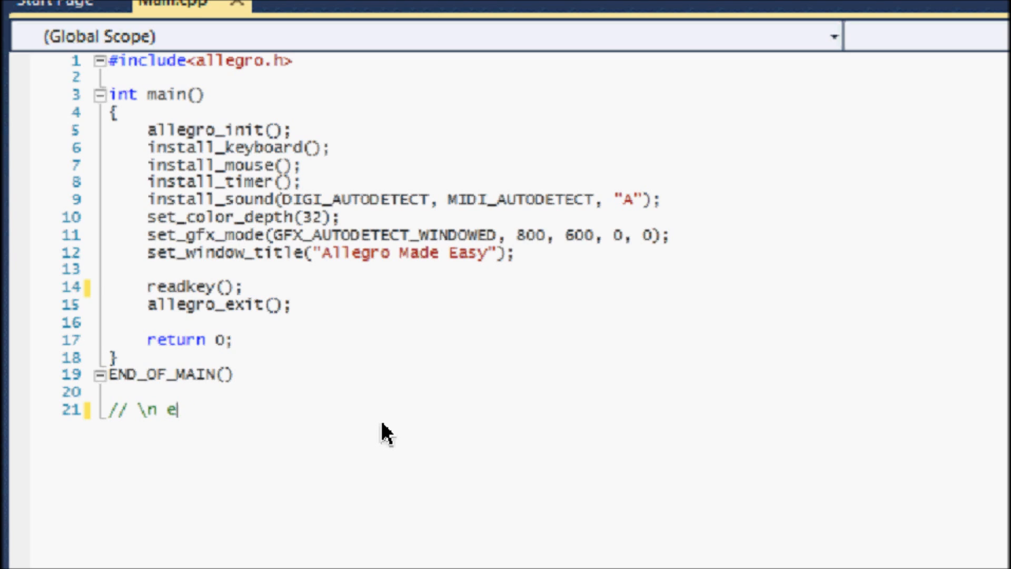
{"action": "key", "text": "Backspace"}
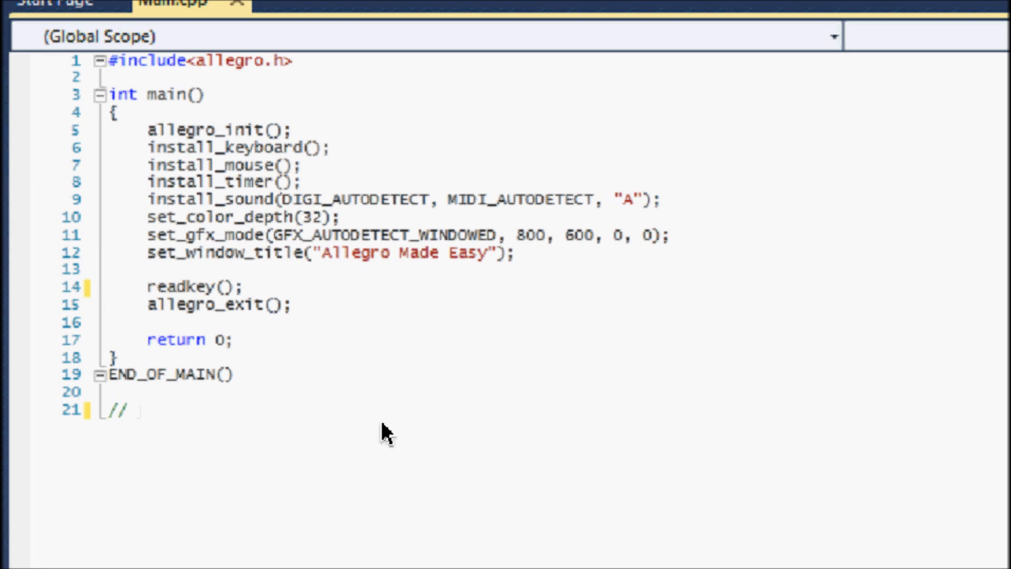
{"action": "key", "text": "Backspace"}
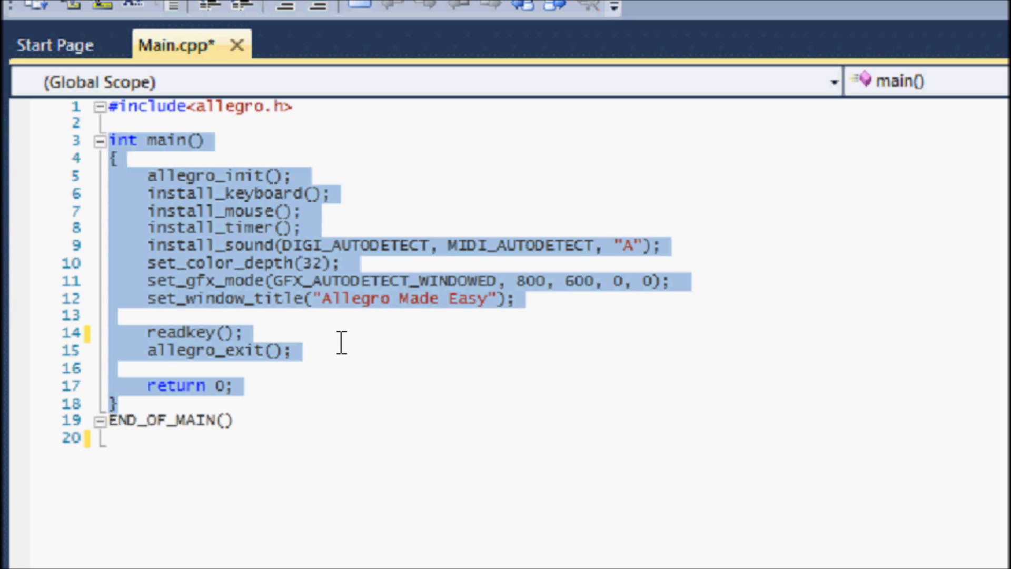
Clear the main highlight and rest the insertion point after END_OF_MAIN().
{"action": "left_click", "coordinate": [119, 421]}
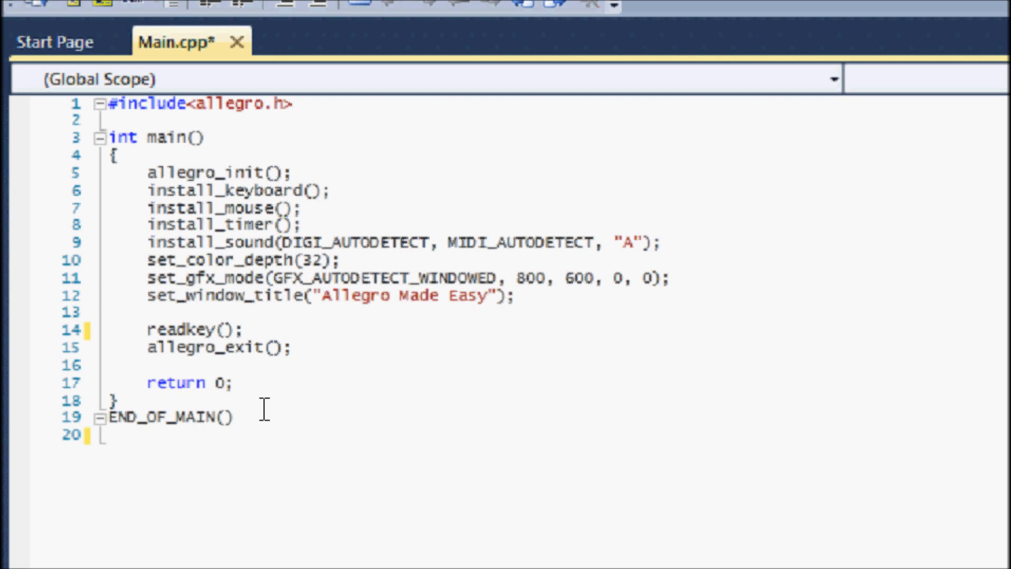
{"action": "left_click", "coordinate": [234, 418]}
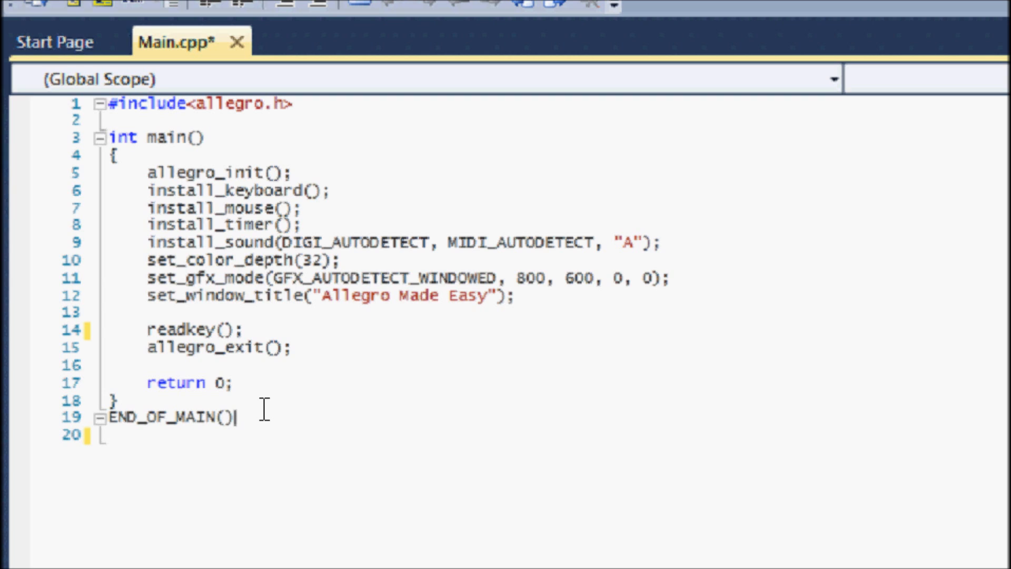
{"action": "mouse_move", "coordinate": [563, 302]}
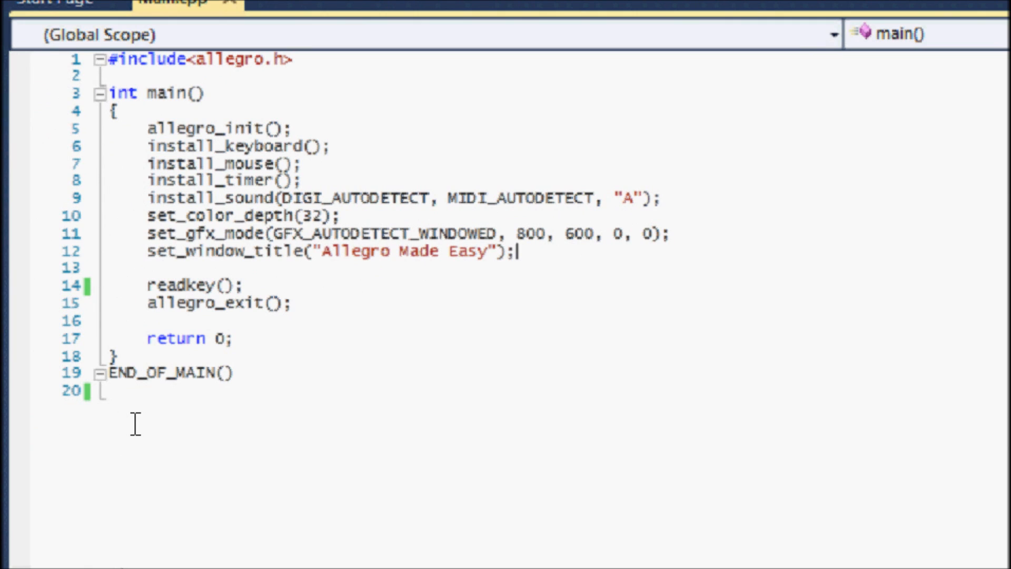
{"action": "mouse_move", "coordinate": [390, 340]}
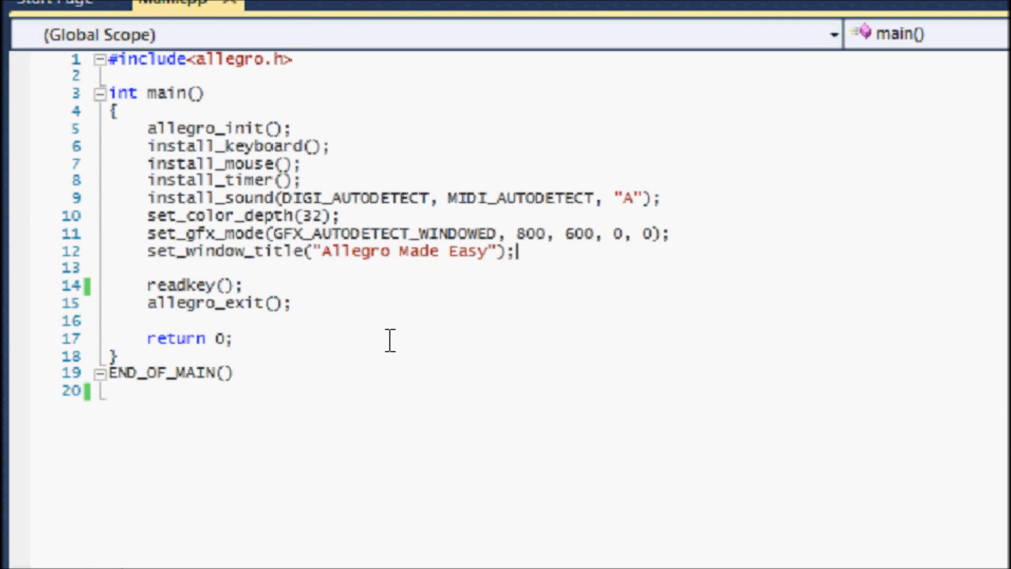